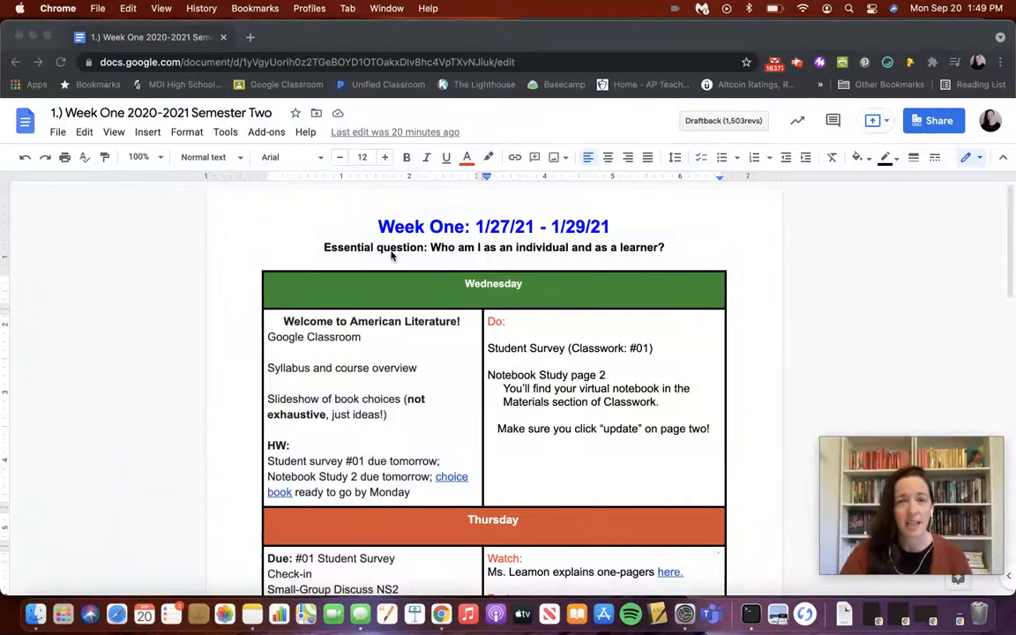
scroll("down", 3)
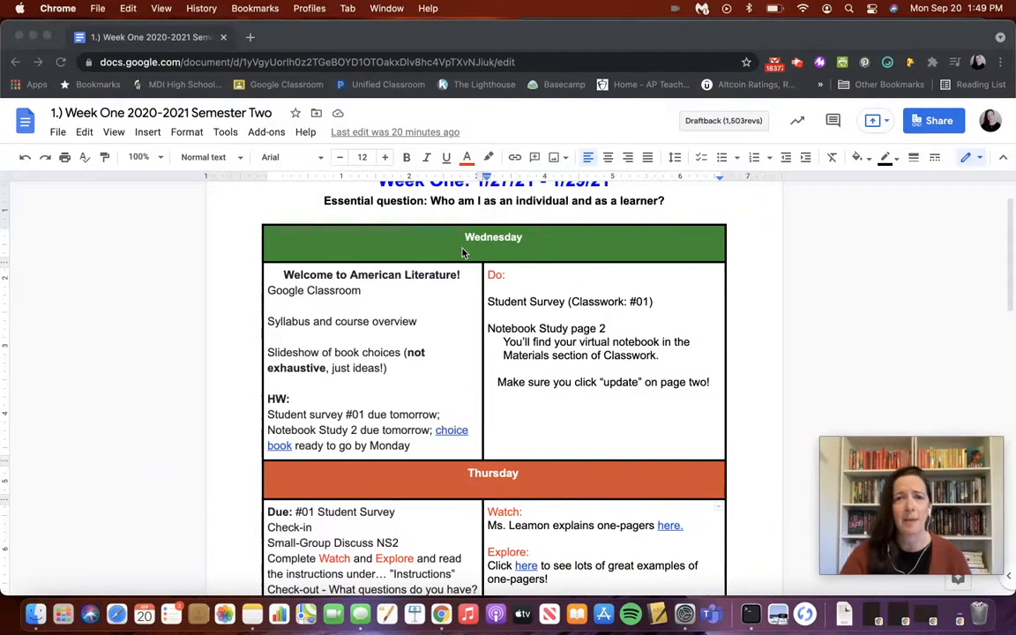
mouse_move(455, 247)
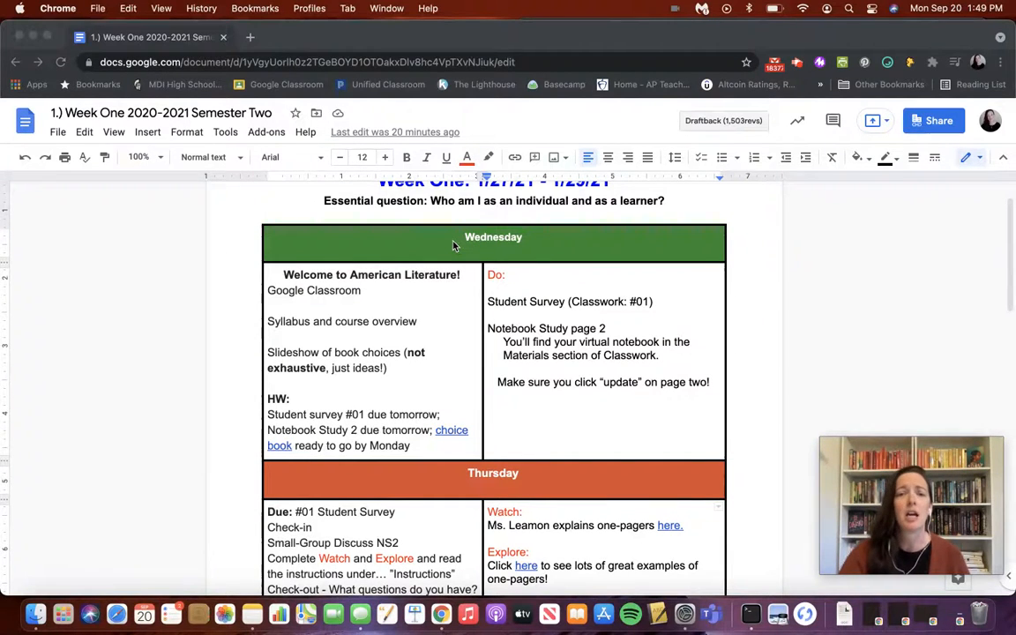
mouse_move(350, 356)
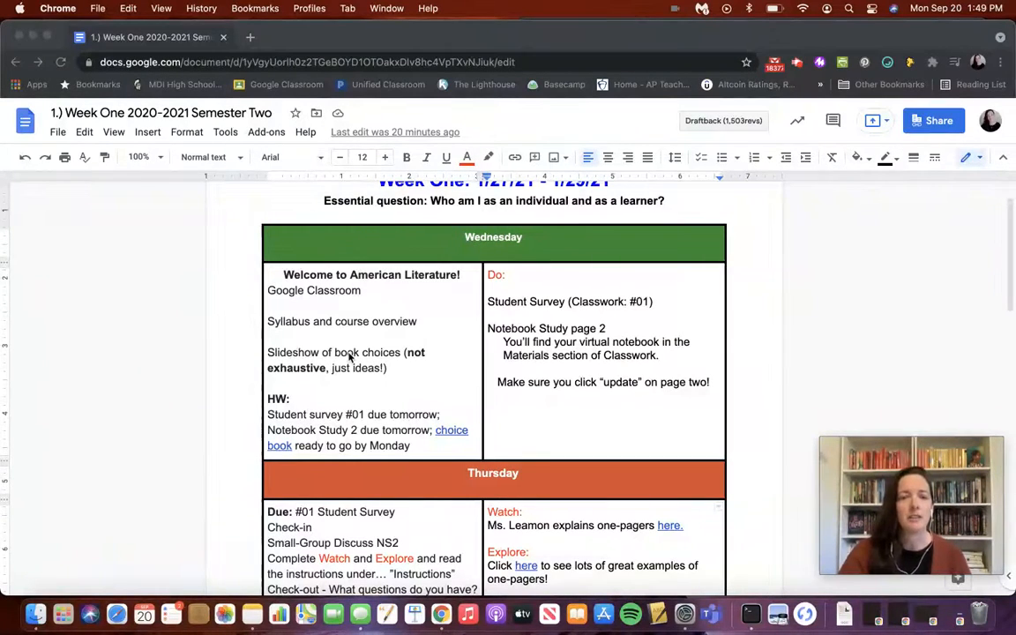
mouse_move(344, 533)
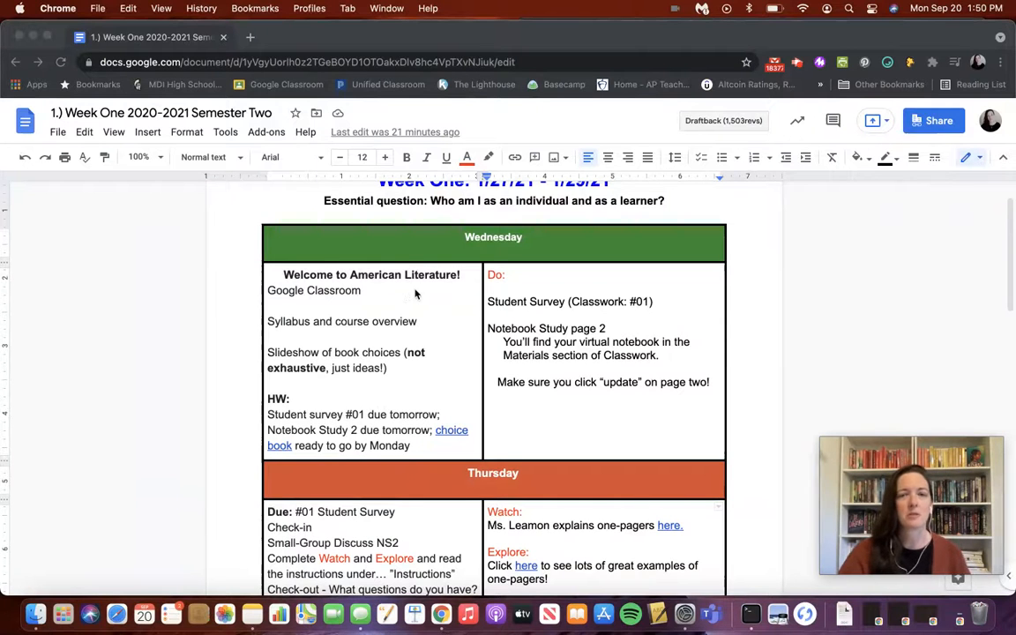
scroll("up", 3)
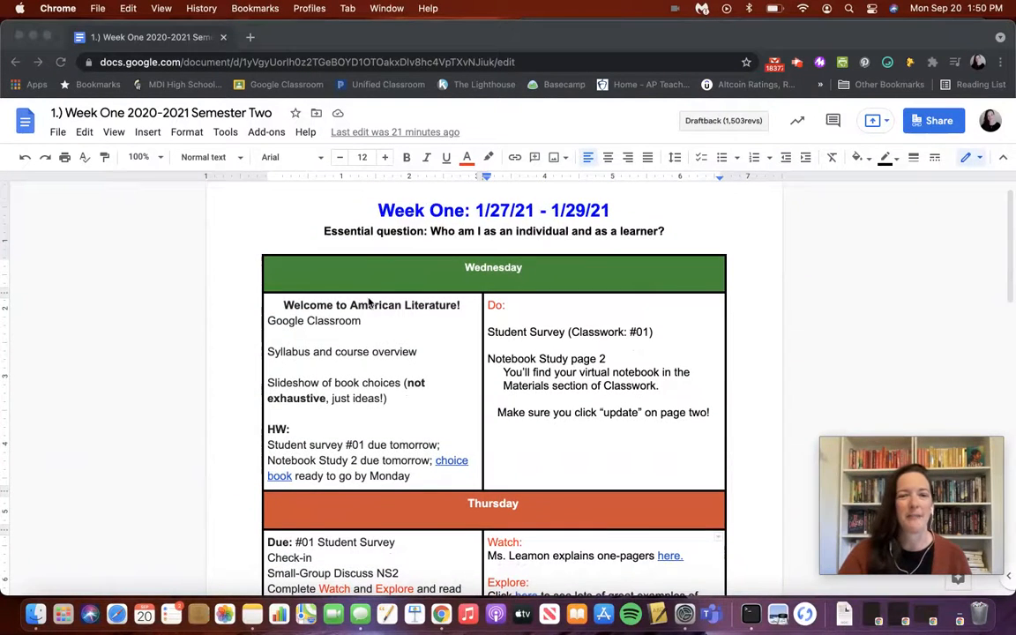
scroll("down", 3)
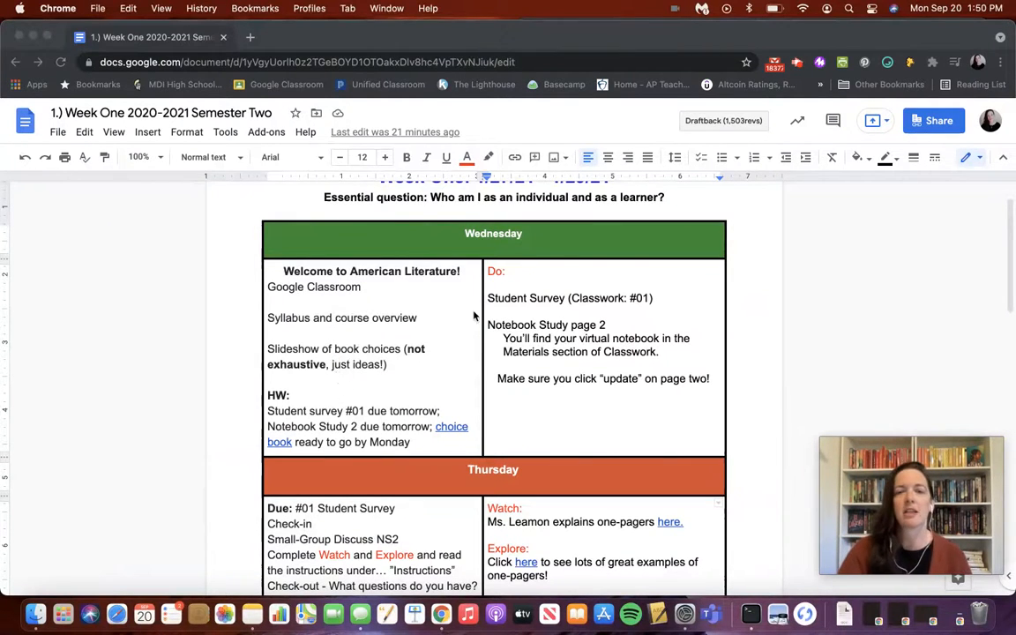
mouse_move(579, 371)
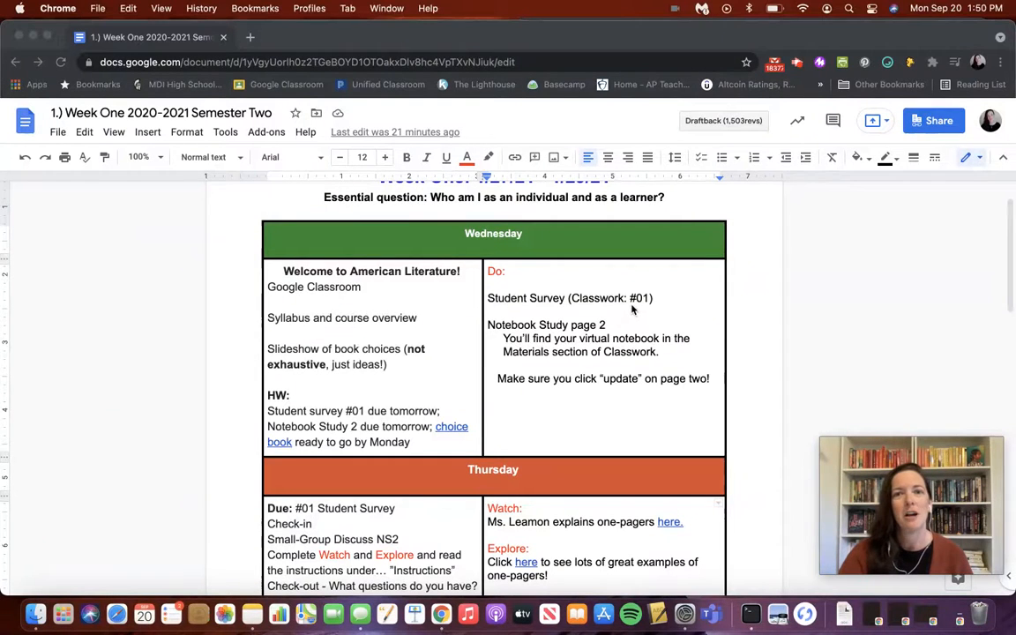
mouse_move(555, 342)
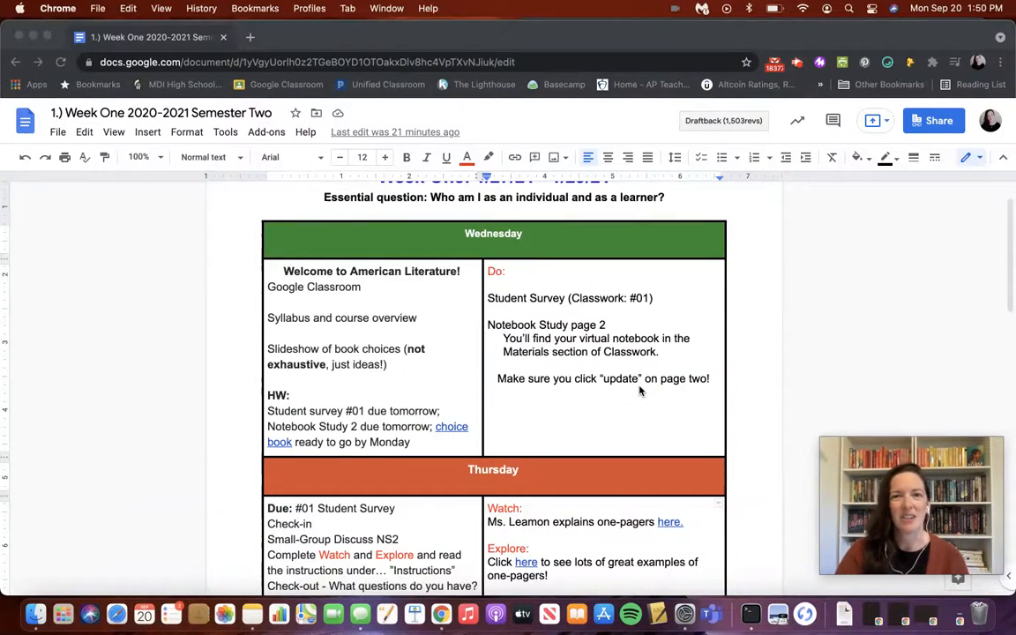
scroll("down", 3)
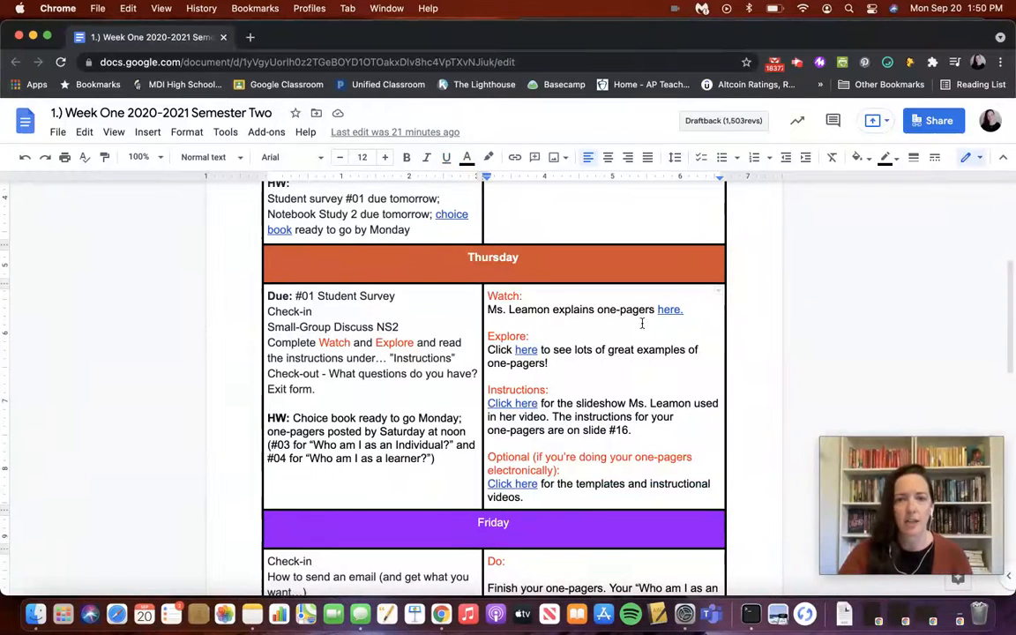
mouse_move(518, 467)
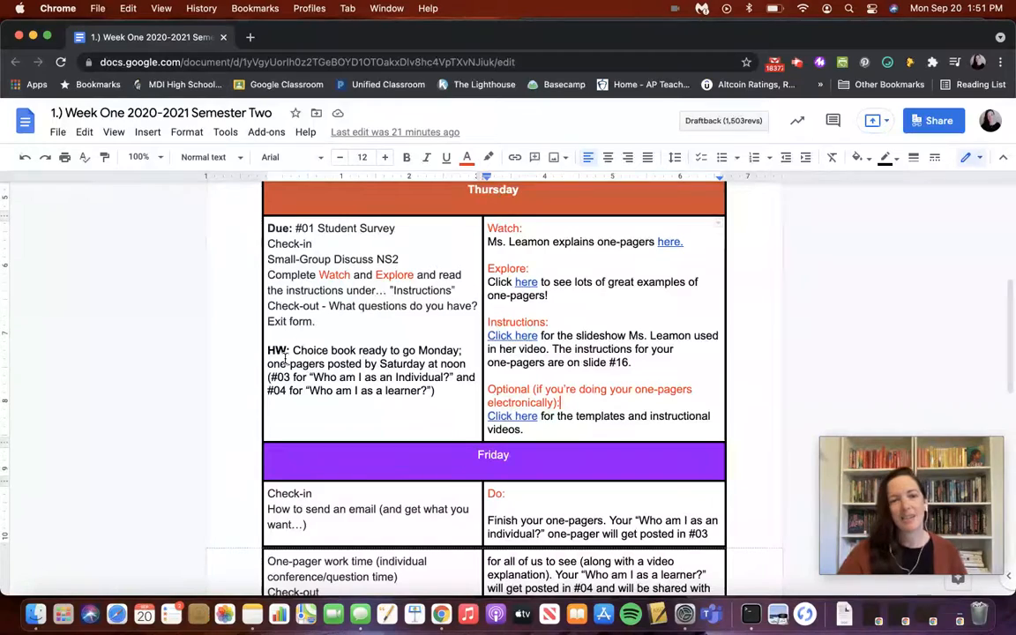
scroll("down", 3)
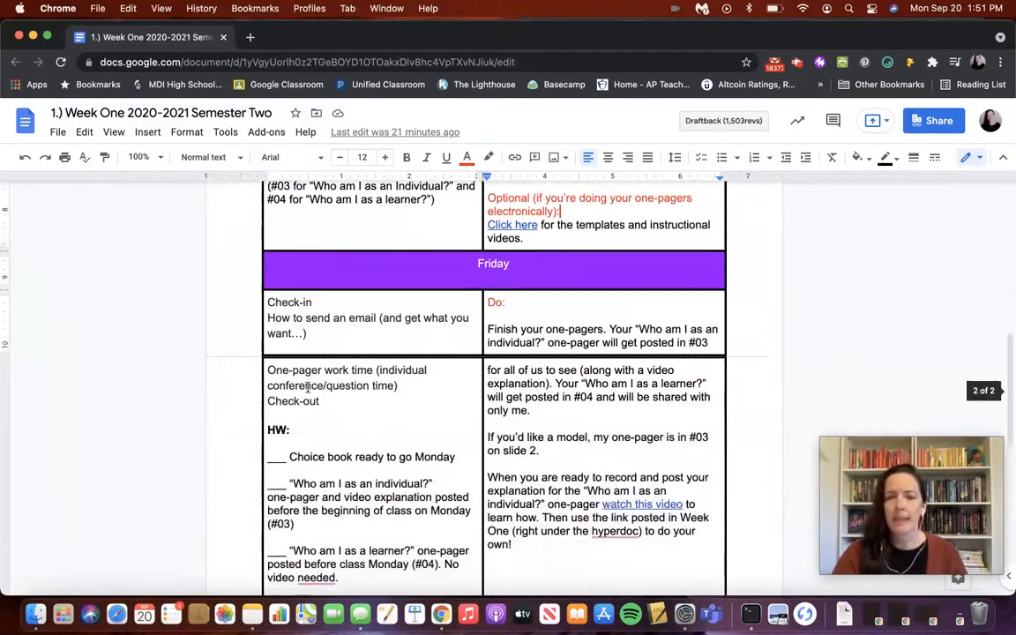
scroll("down", 3)
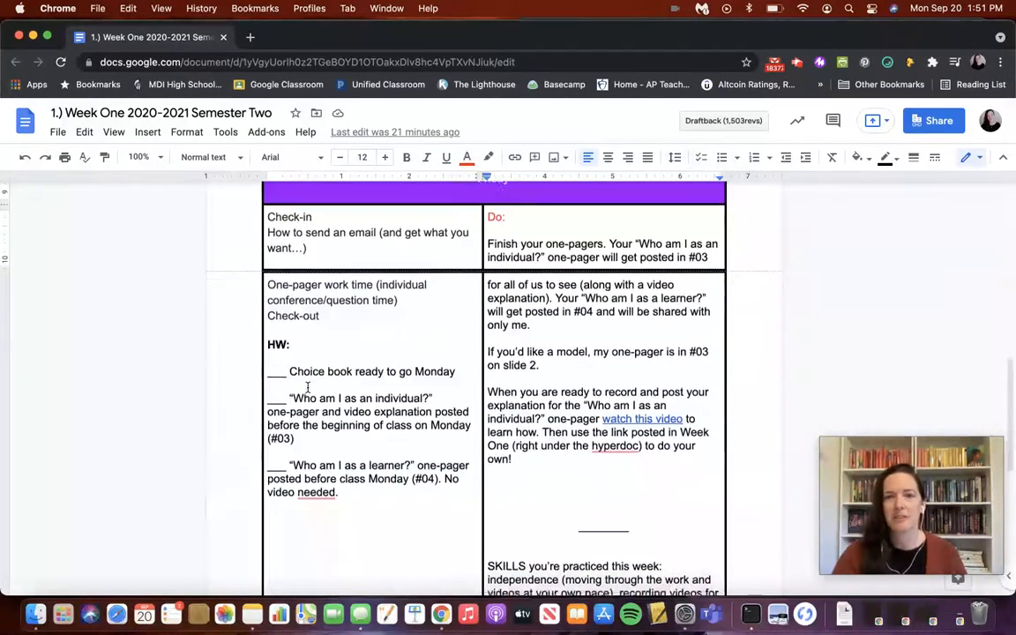
scroll("up", 3)
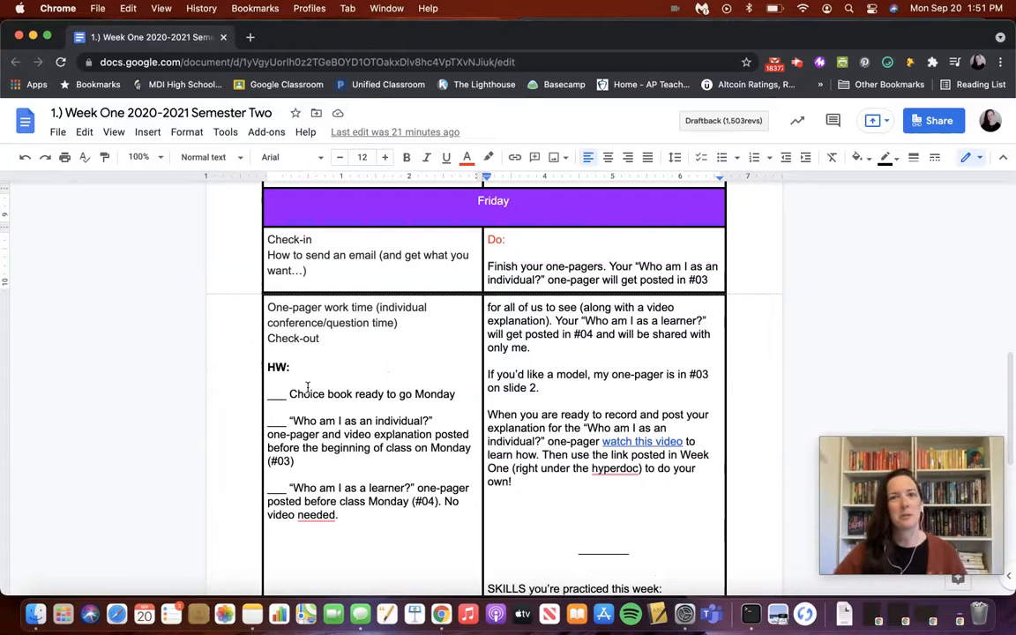